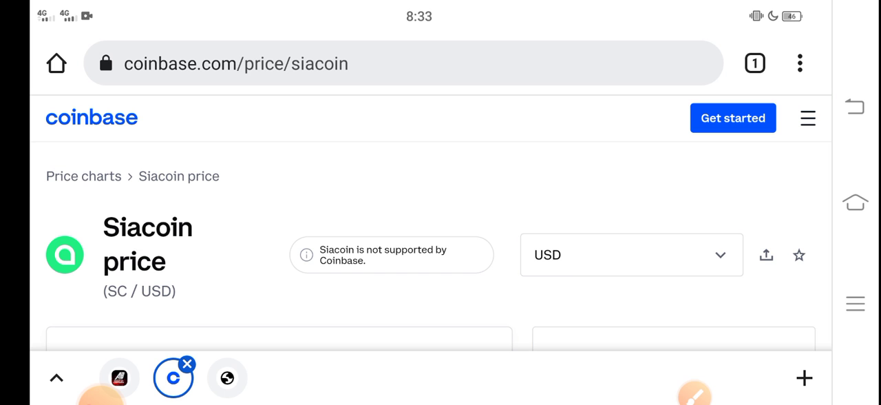
- Scroll down the Siacoin price page until its price chart is visible
{"action": "scroll", "scroll_direction": "down", "scroll_amount": 3}
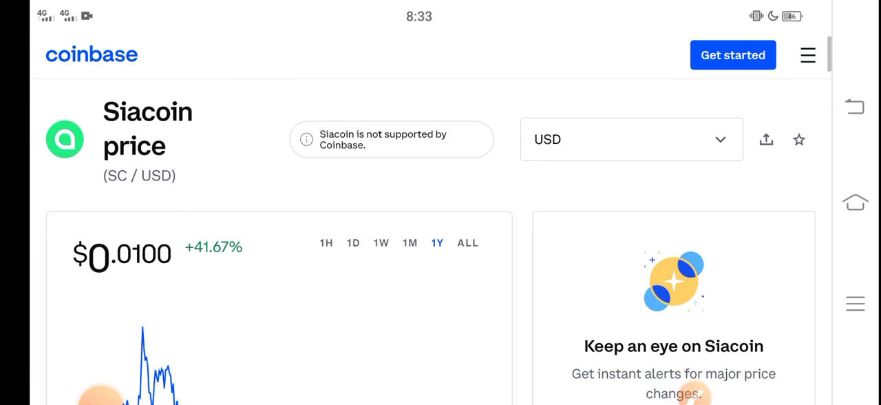
{"action": "scroll", "scroll_direction": "down", "scroll_amount": 3}
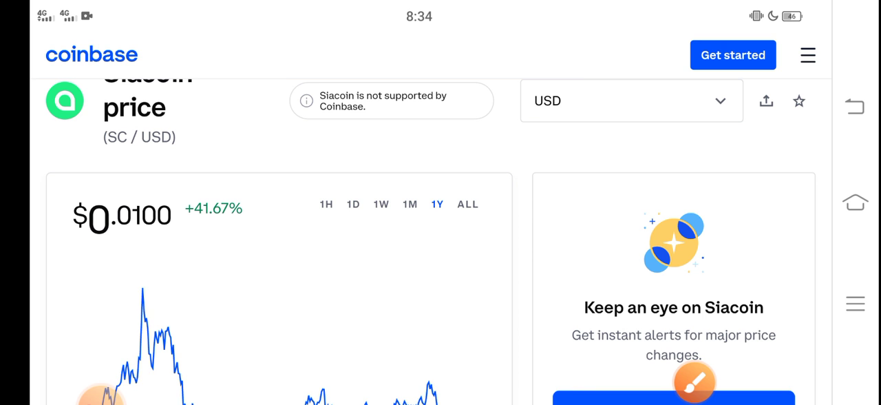
- Draw red freehand strokes along the early-January decline and circle the Jan 24 low
{"action": "left_click", "coordinate": [410, 83]}
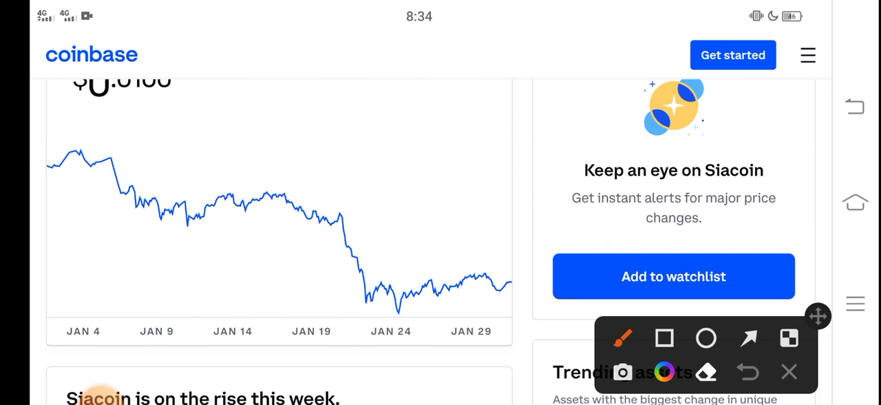
{"action": "left_click_drag", "start_coordinate": [87, 166], "coordinate": [217, 226]}
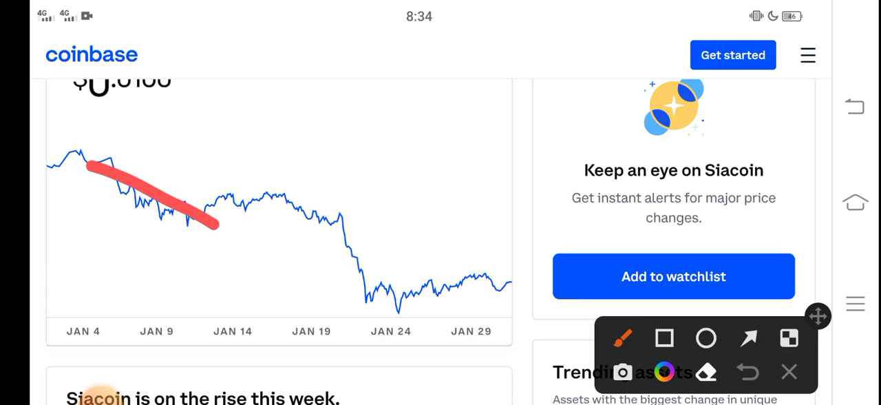
{"action": "left_click_drag", "start_coordinate": [217, 224], "coordinate": [361, 337]}
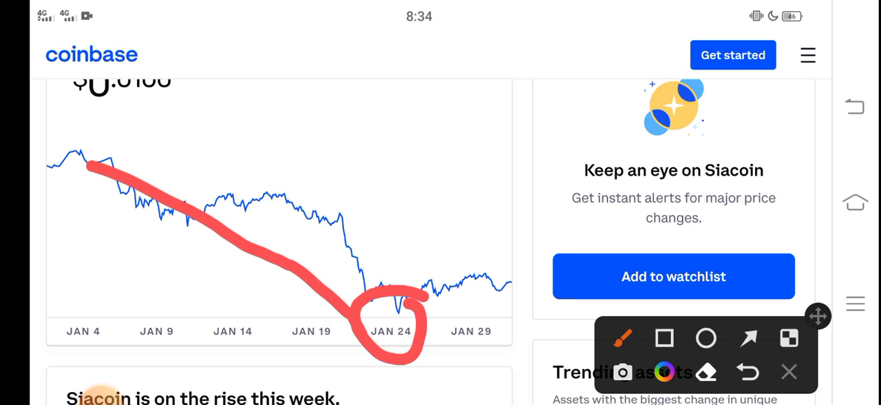
{"action": "left_click_drag", "start_coordinate": [413, 313], "coordinate": [509, 266]}
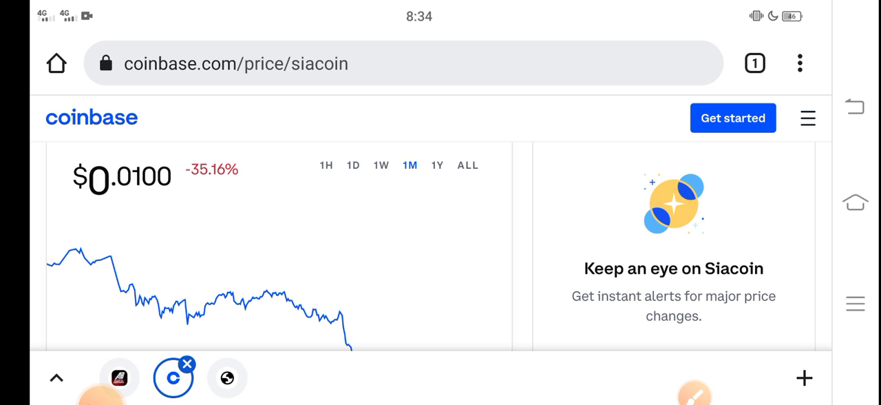
{"action": "scroll", "scroll_direction": "down", "scroll_amount": 3}
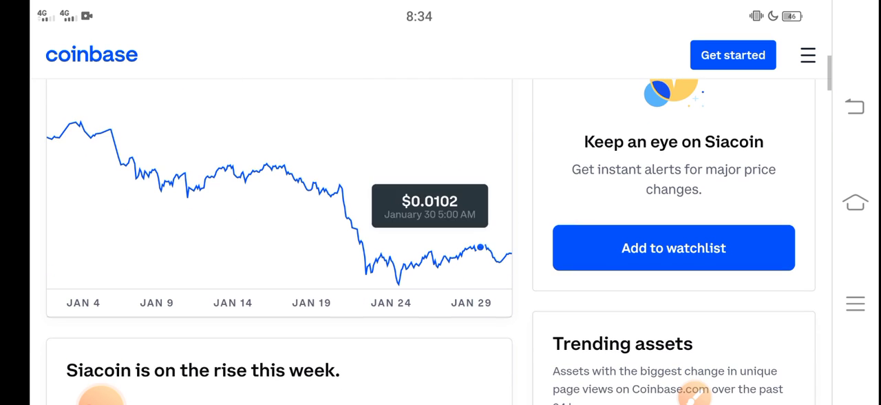
{"action": "scroll", "scroll_direction": "down", "scroll_amount": 3}
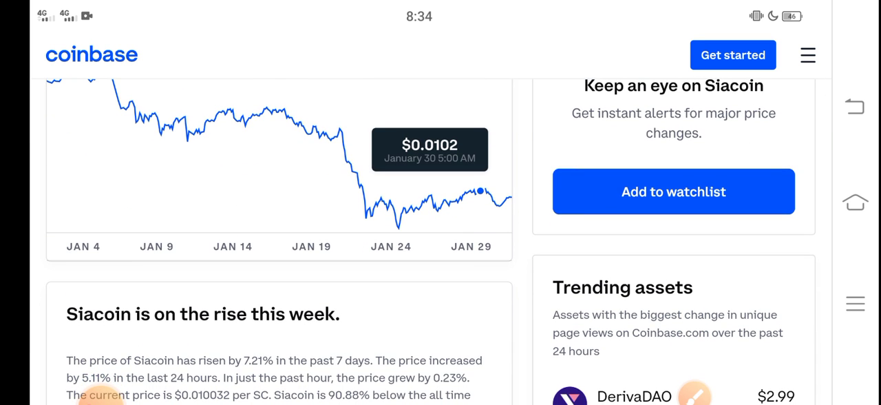